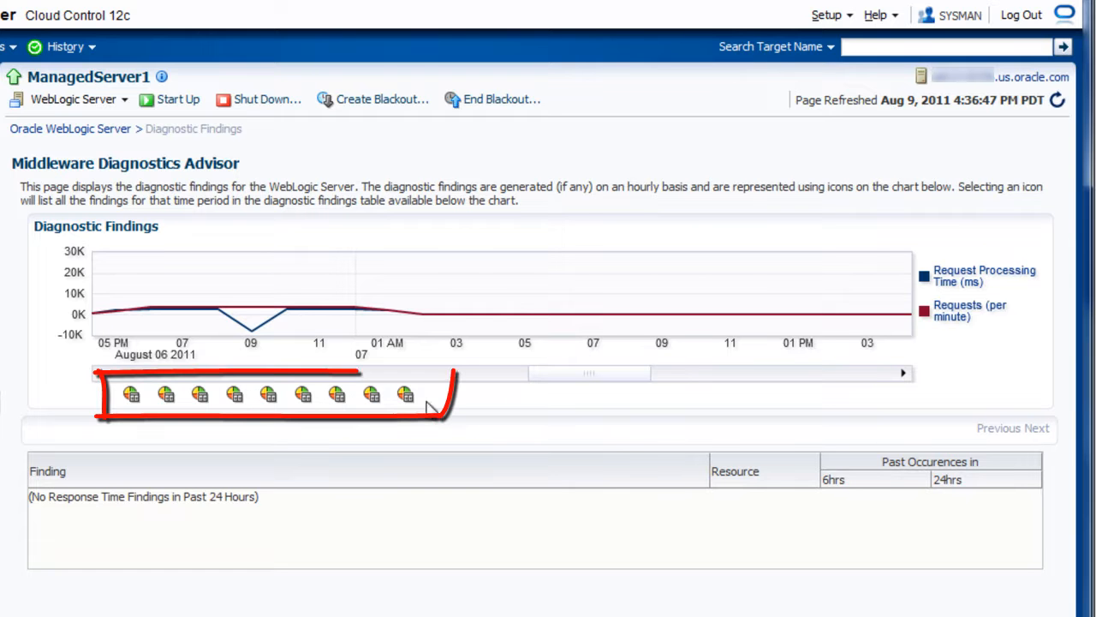
mouse_move(396, 396)
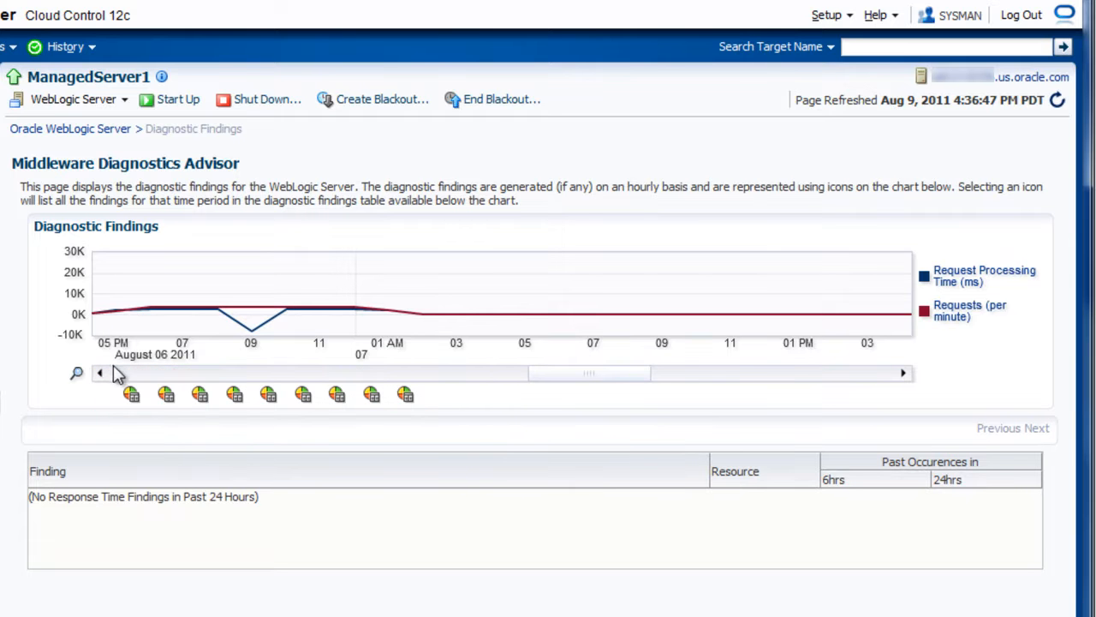
mouse_move(380, 361)
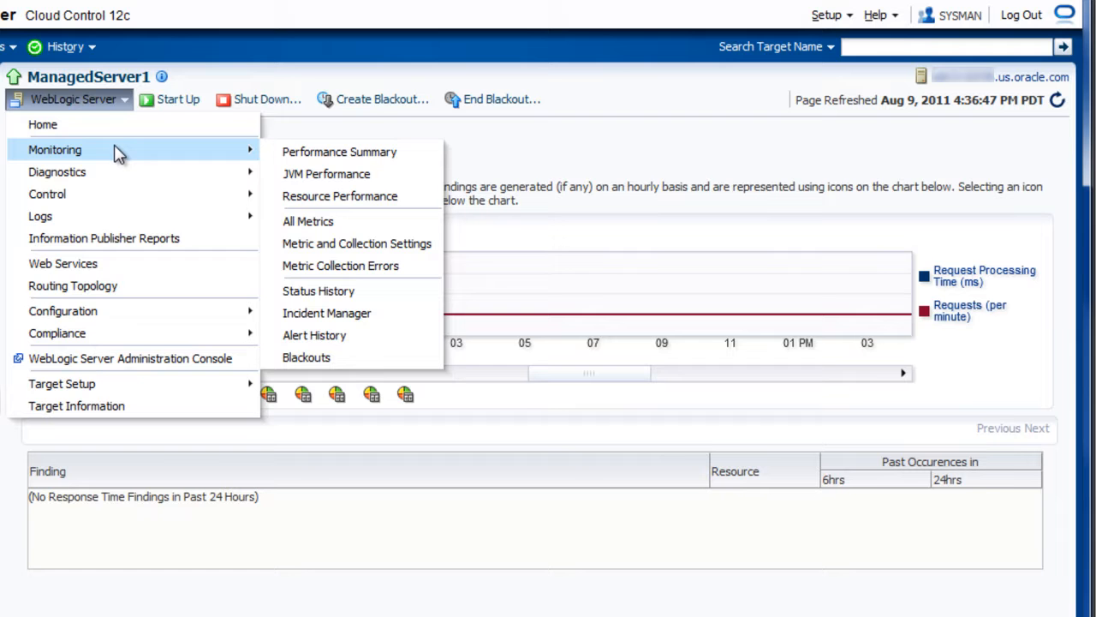
mouse_move(135, 180)
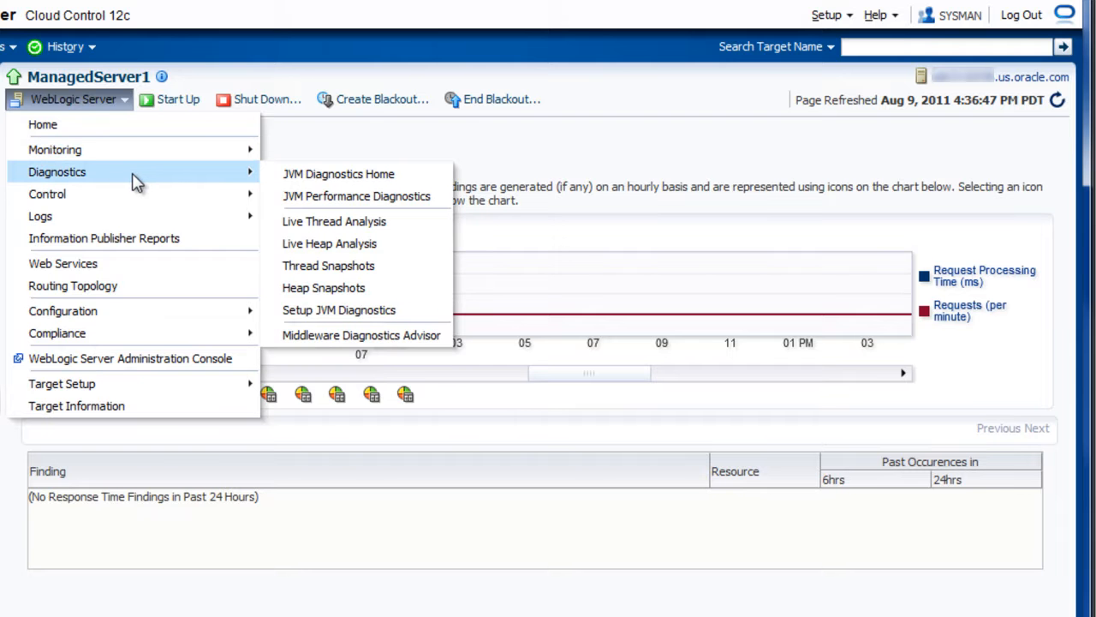
mouse_move(360, 334)
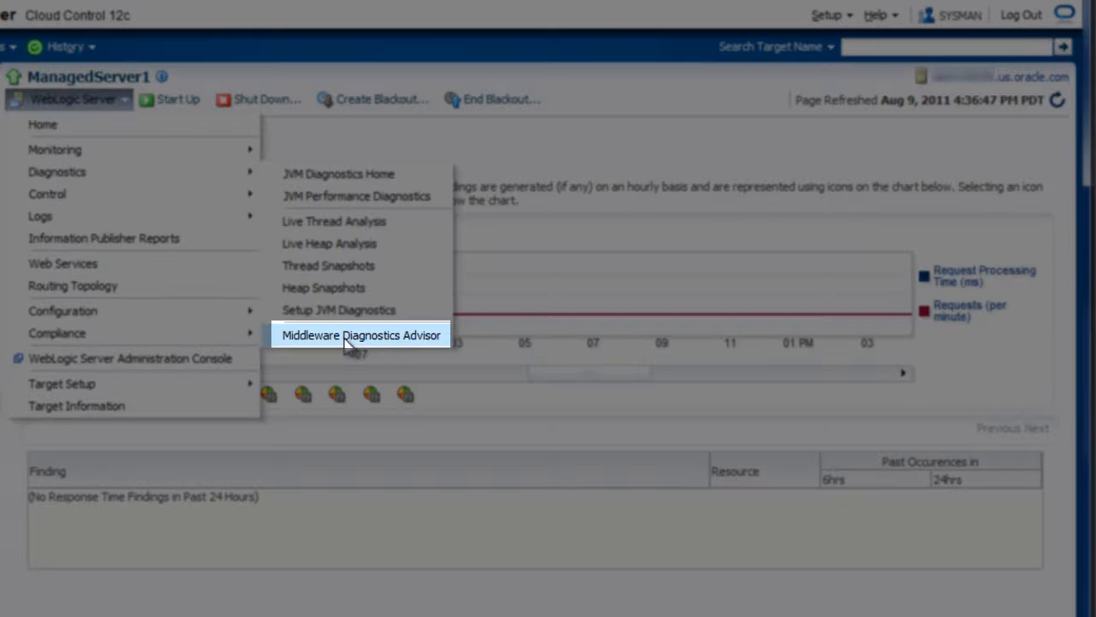
Open the Middleware Diagnostics Advisor for ManagedServer1 and list the Aug 7, 1–2 AM findings.
left_click(359, 335)
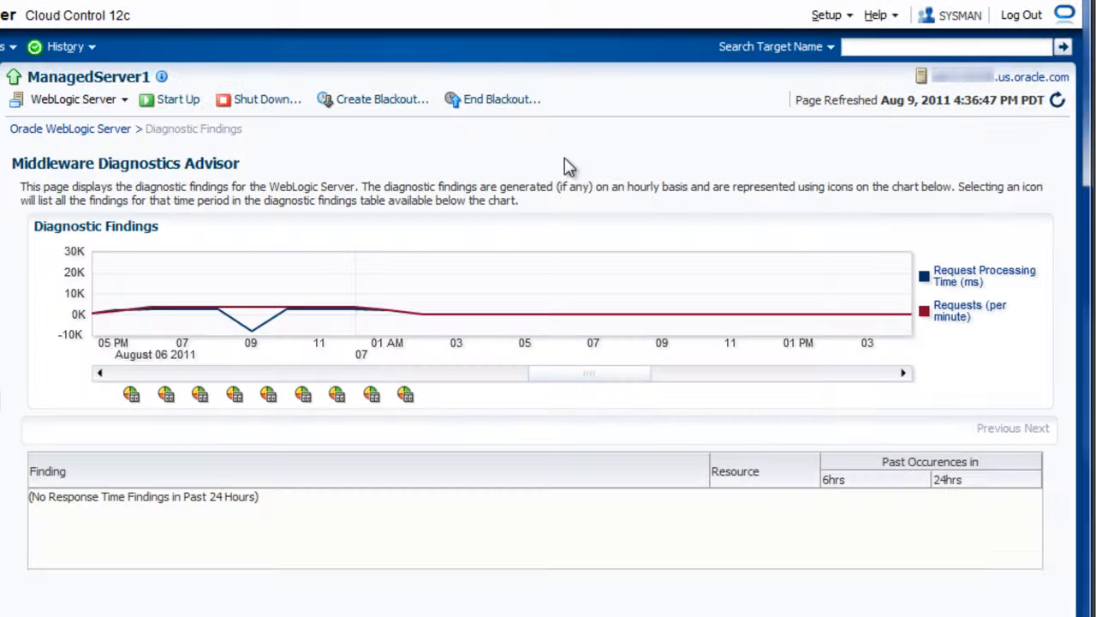
mouse_move(405, 394)
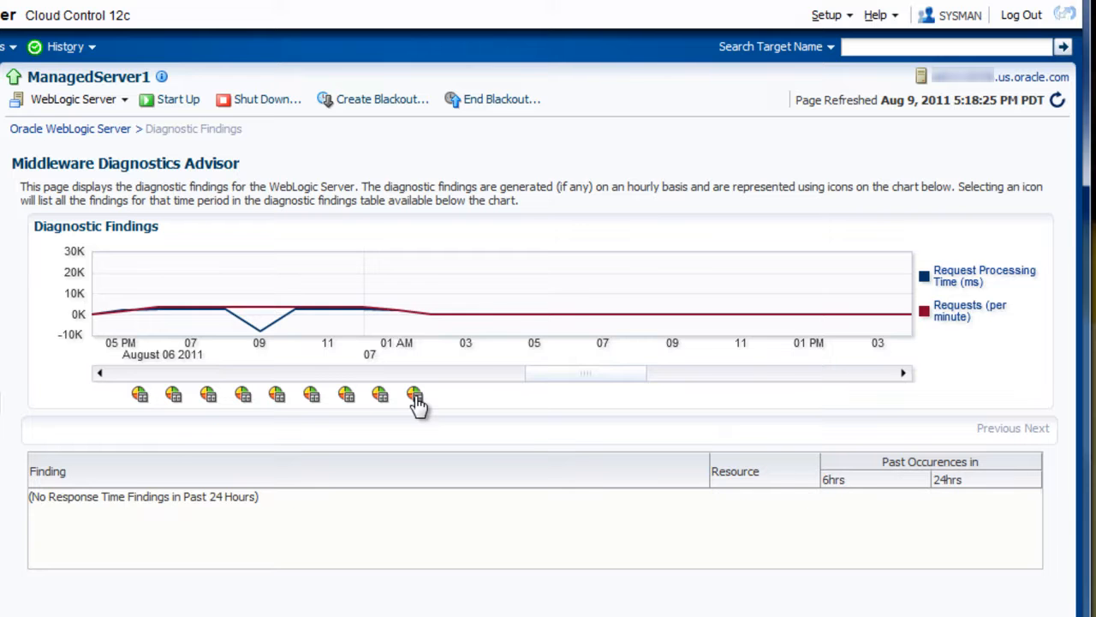
left_click(411, 394)
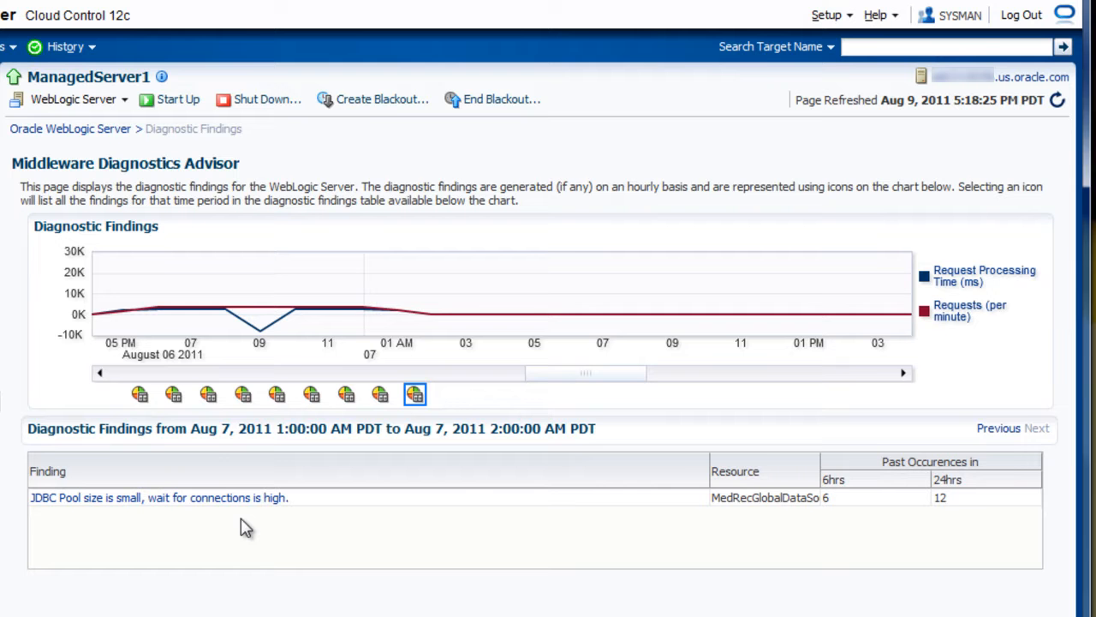
mouse_move(195, 535)
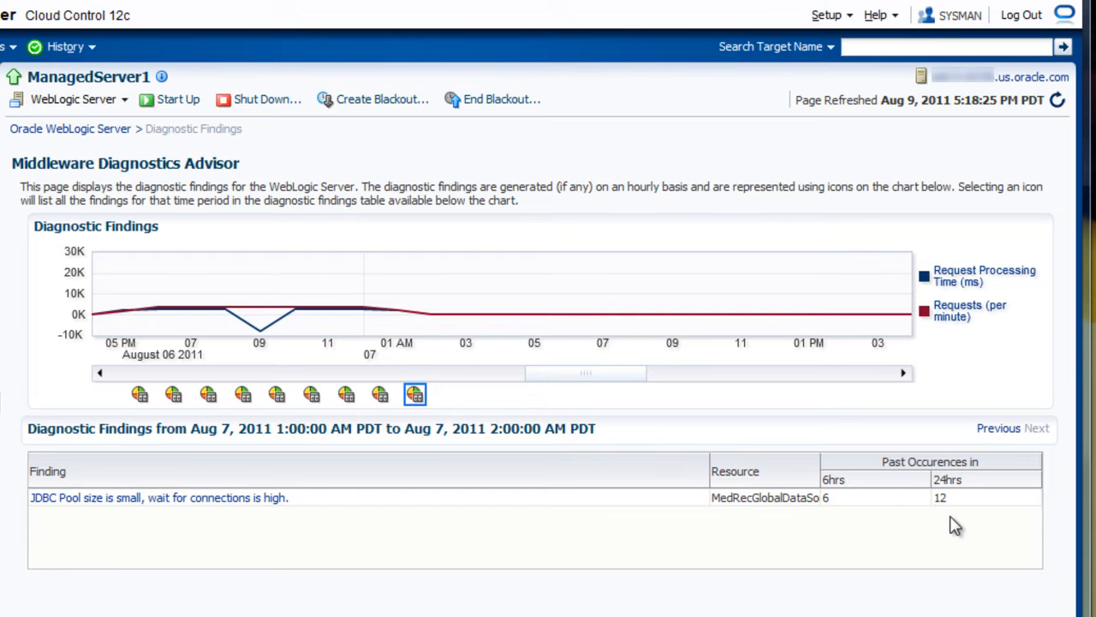
mouse_move(901, 550)
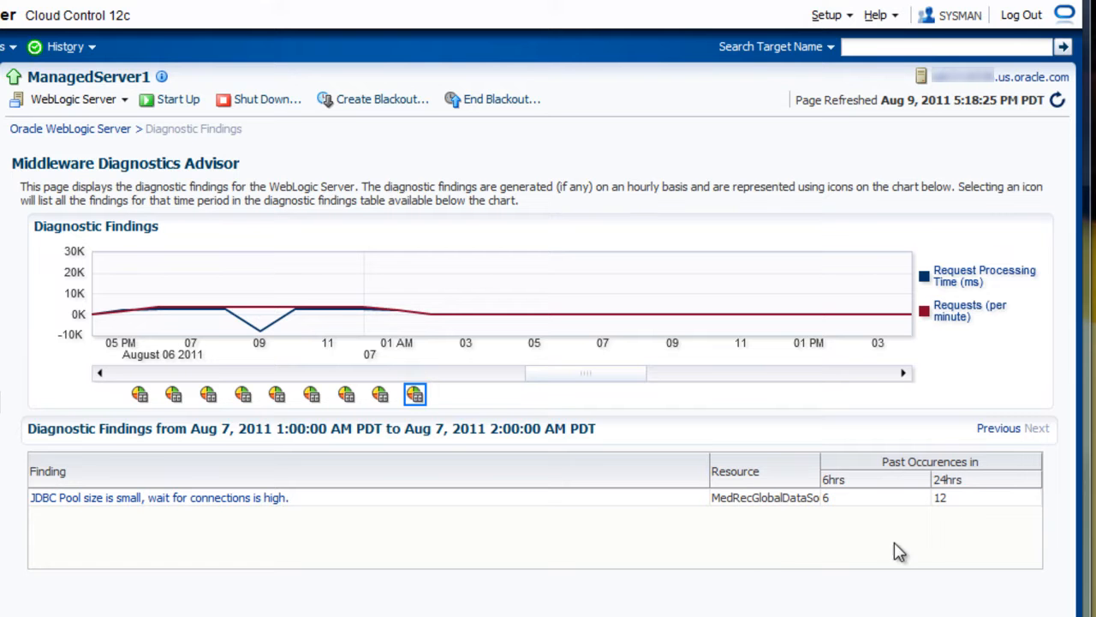
mouse_move(247, 548)
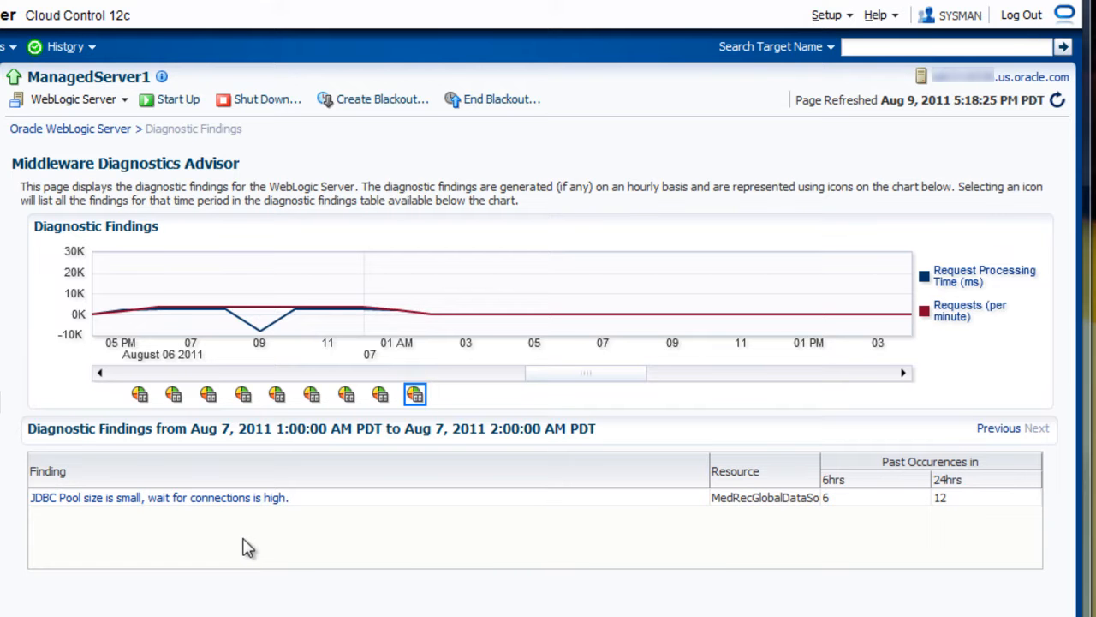
mouse_move(223, 505)
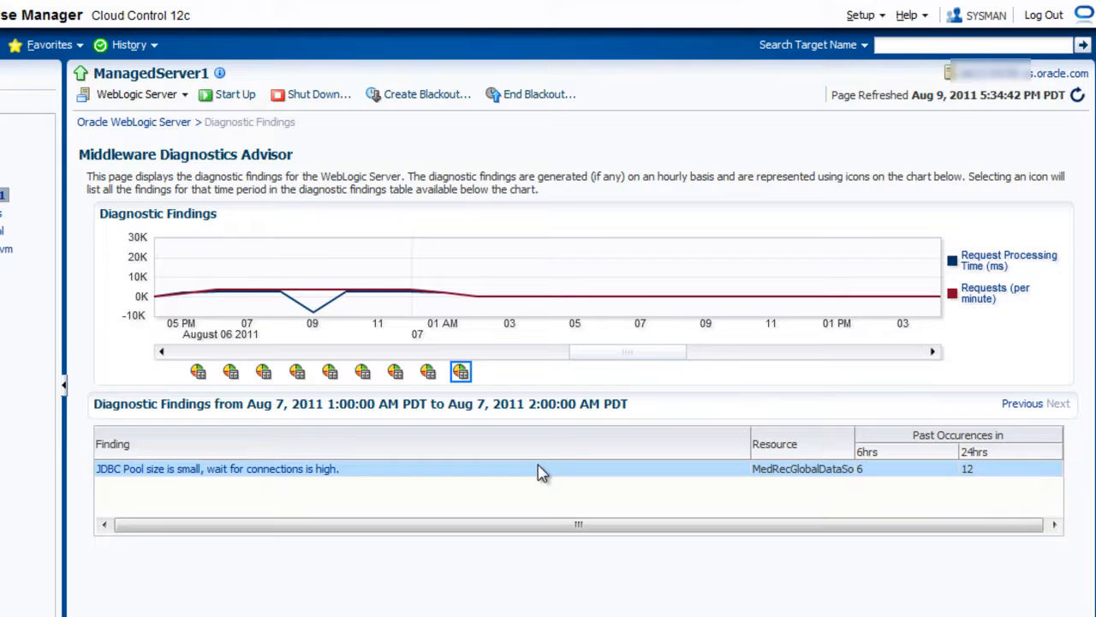
Collapse the Target Navigation pane so the Diagnostics Advisor findings fill the window.
left_click(62, 384)
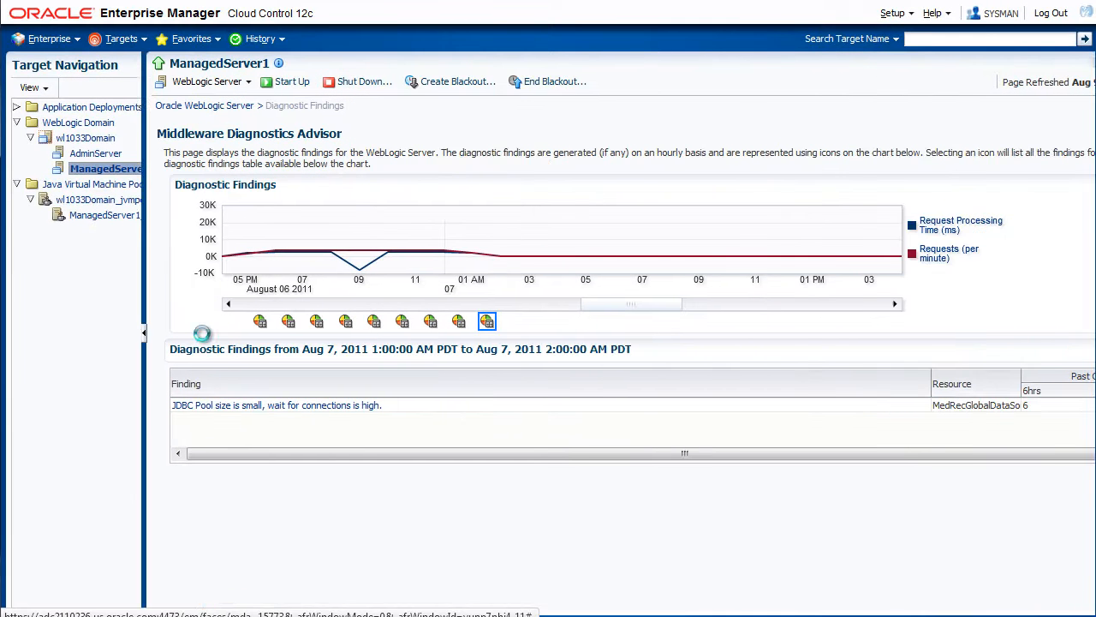
left_click(144, 330)
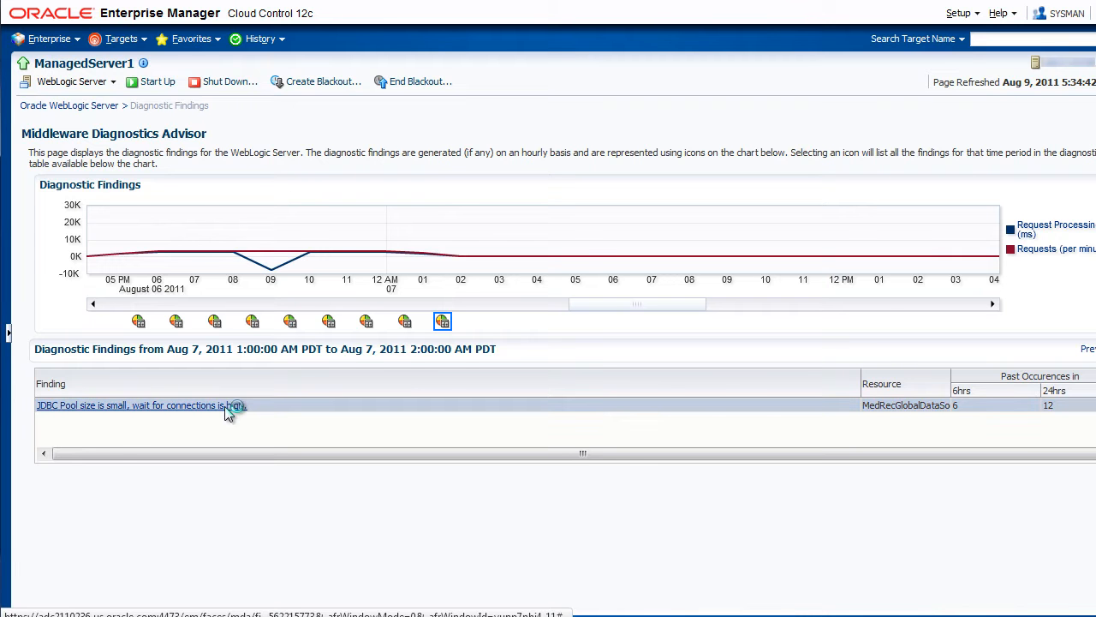
Open the 'JDBC Pool size is small, wait for connections is high' finding details.
left_click(133, 405)
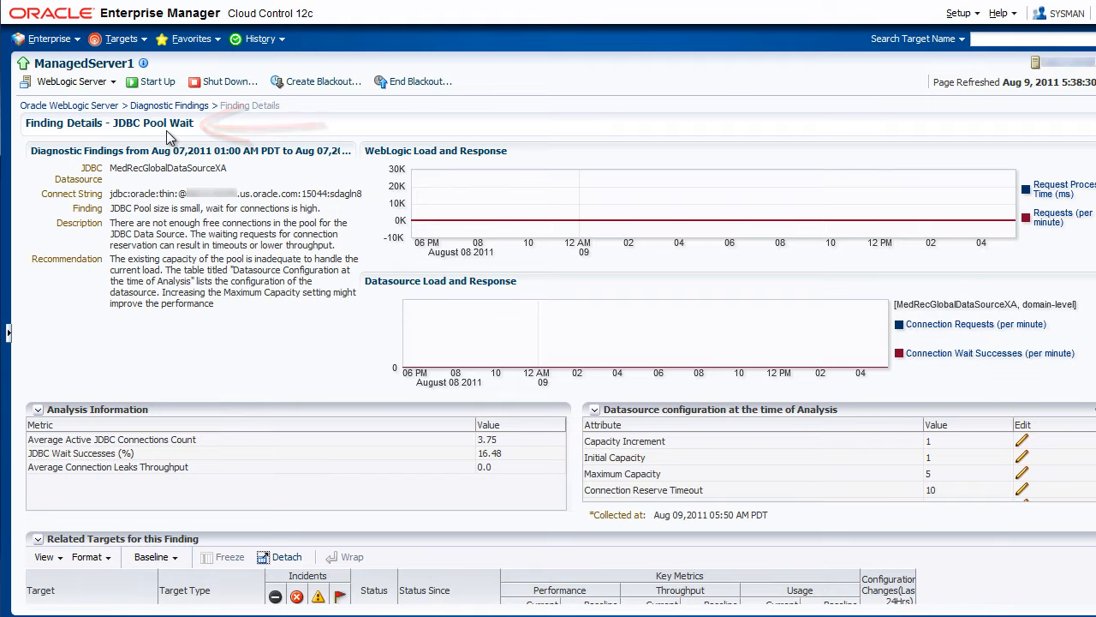
mouse_move(775, 126)
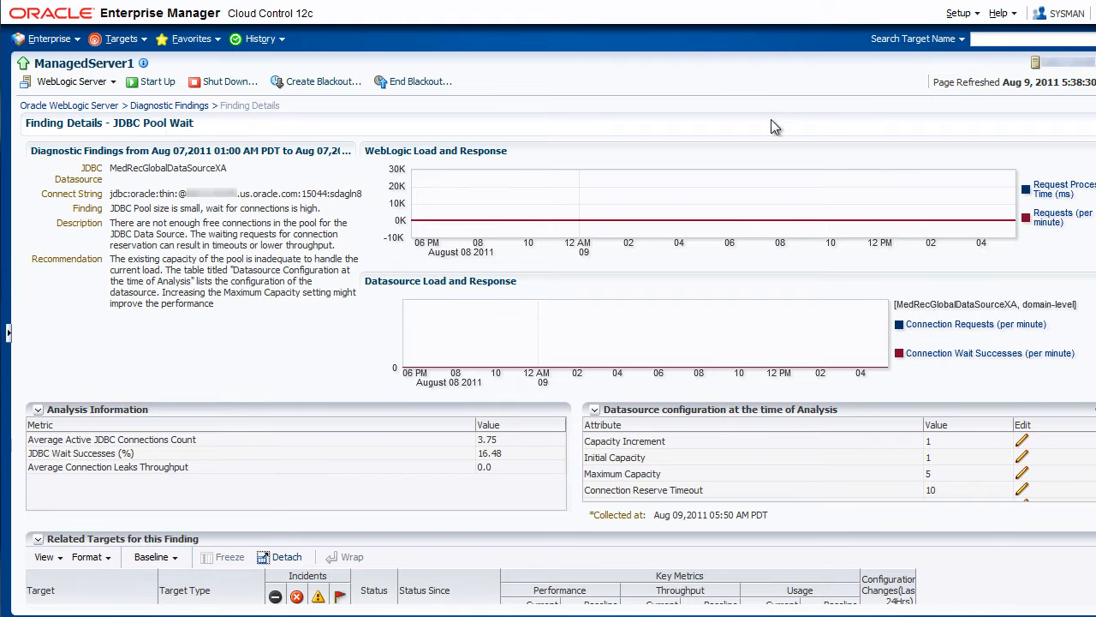
mouse_move(291, 207)
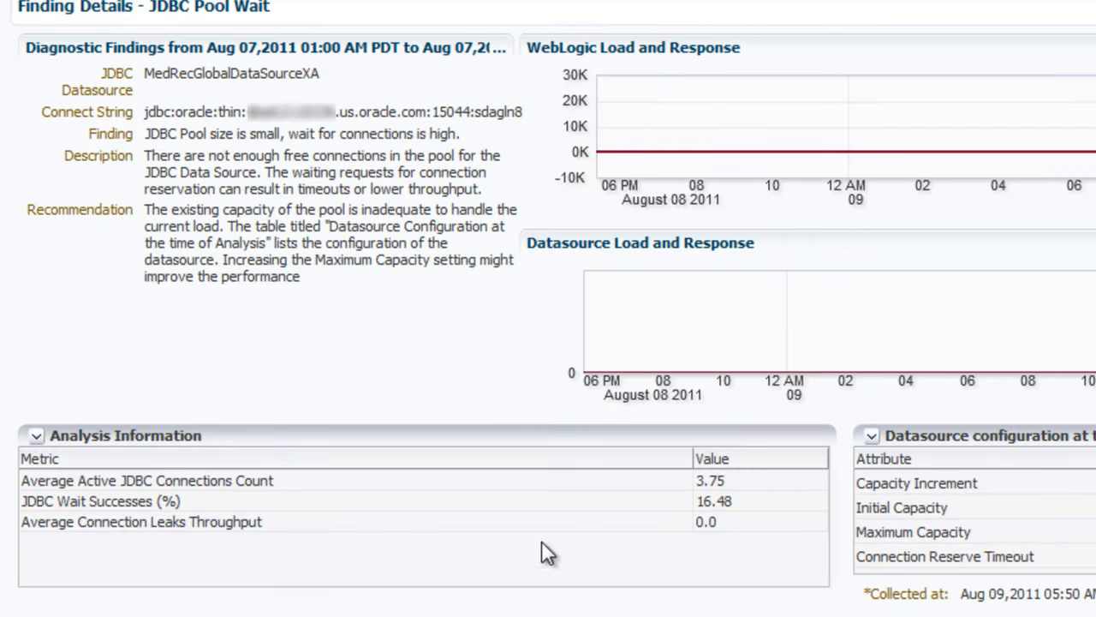
left_click(102, 503)
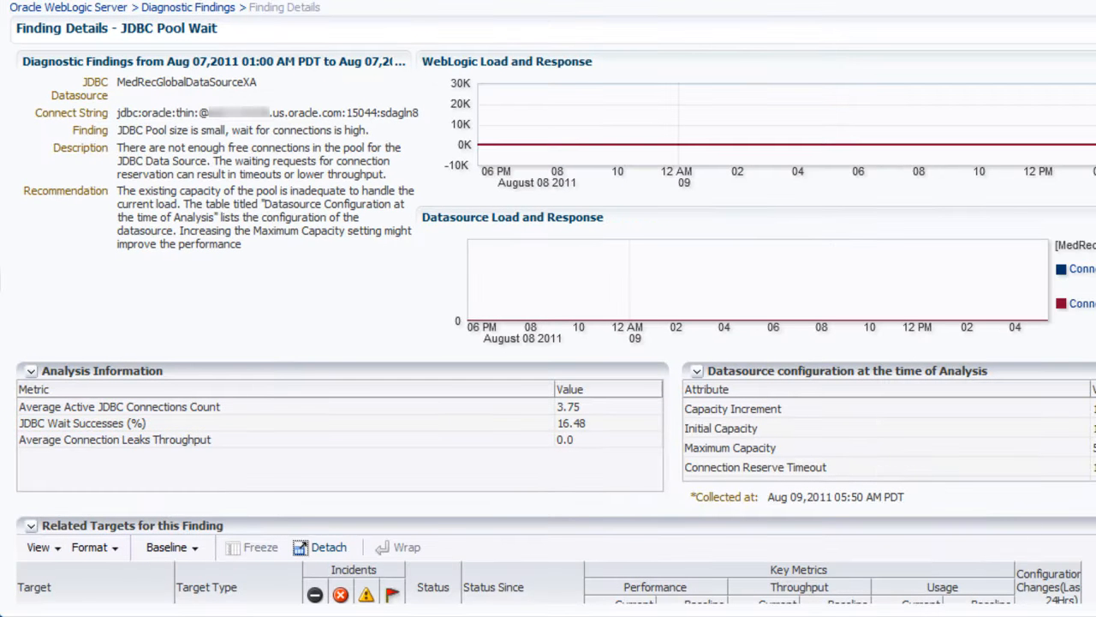
Scroll down to the Related Targets table listing seven targets and their types.
scroll("down", 3)
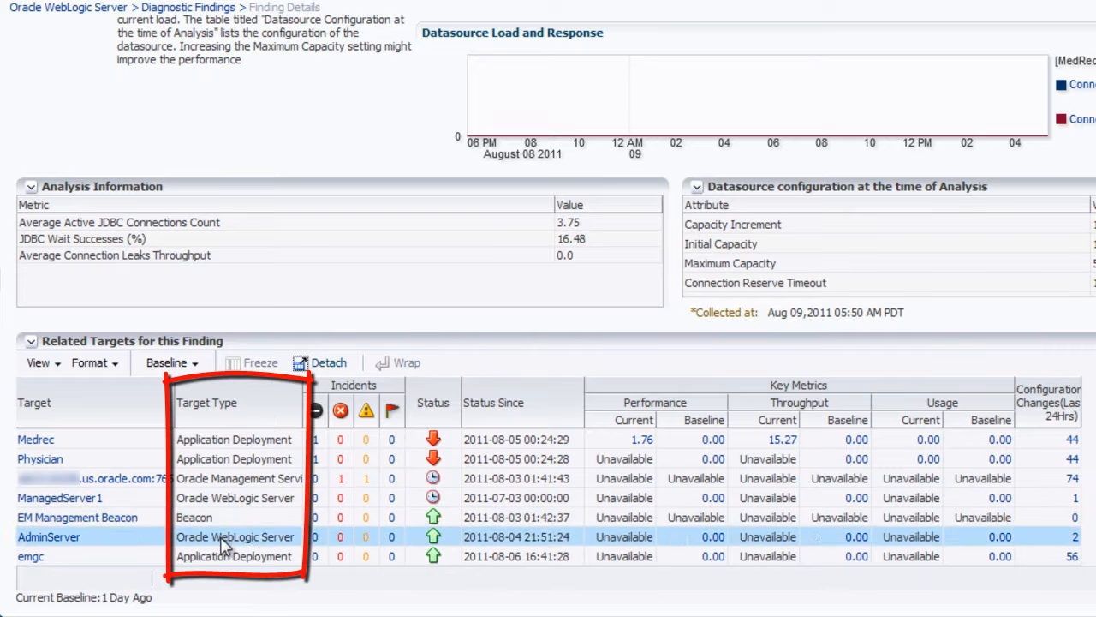
mouse_move(228, 542)
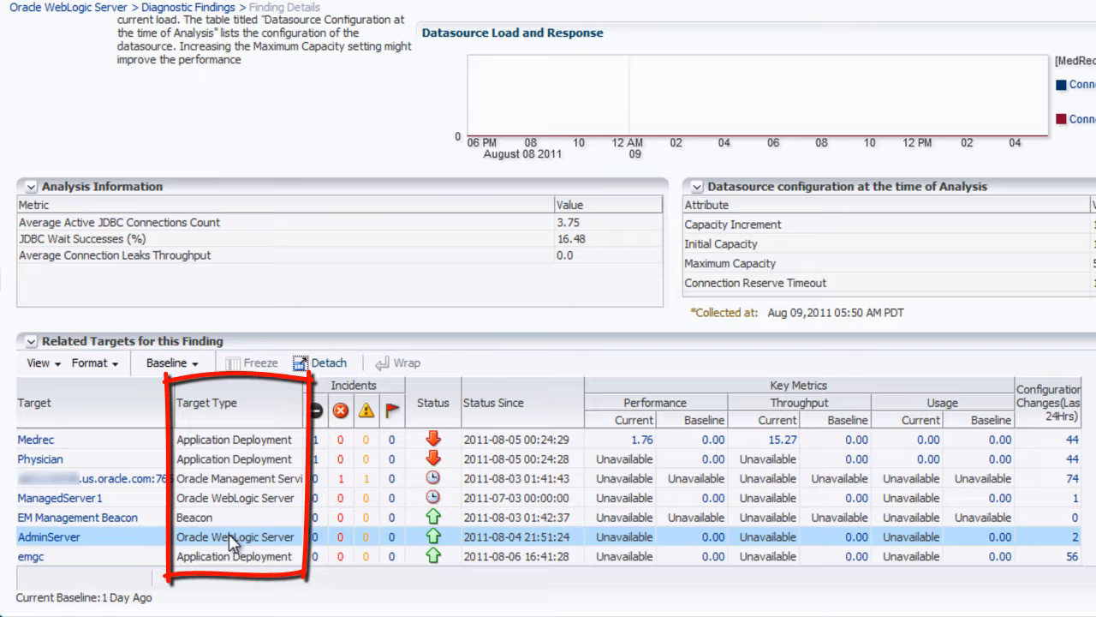